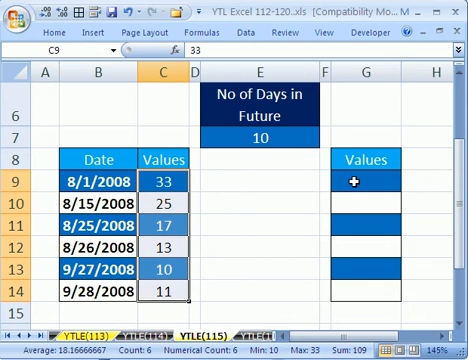
In G9, enter the IF test TODAY()>=B9+E$7 returning C9 when true
click(345, 188)
text(=if(TODAY()
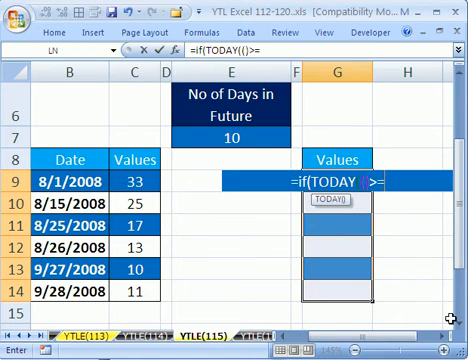
text(>=B9+E$7,C9,)
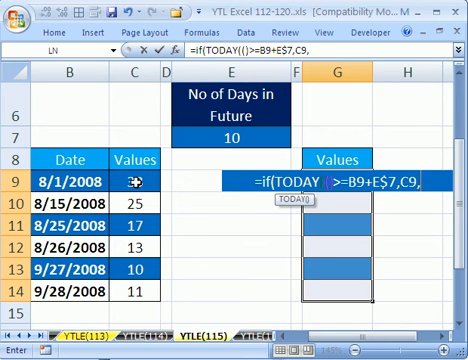
key(Return)
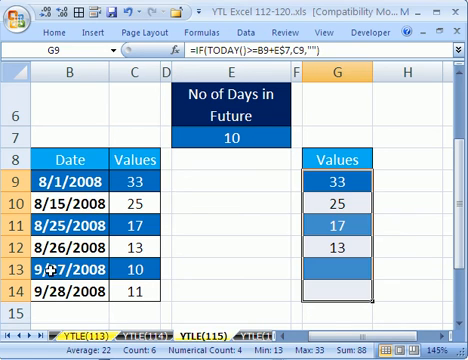